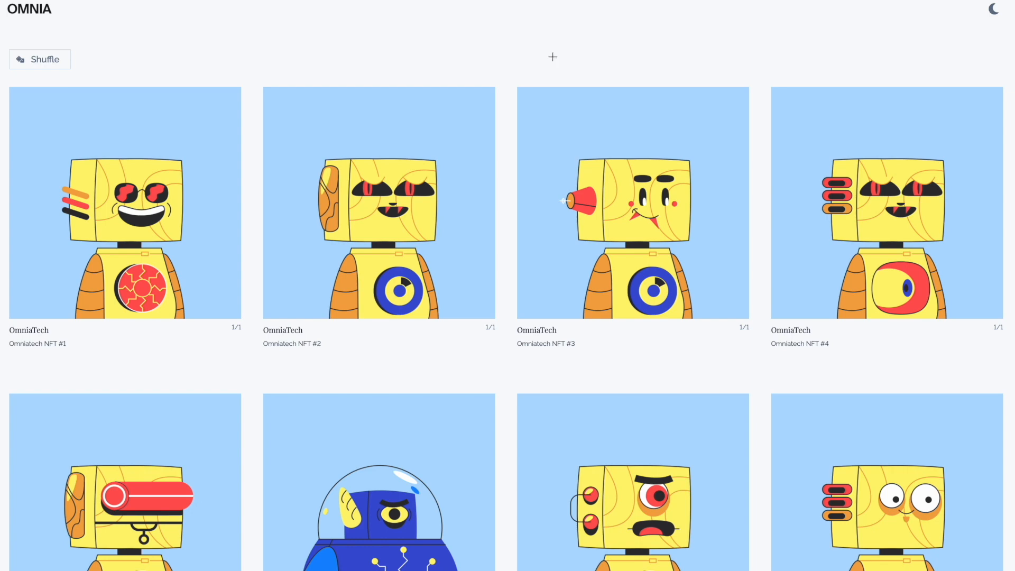
{"action": "mouse_move", "coordinate": [538, 57]}
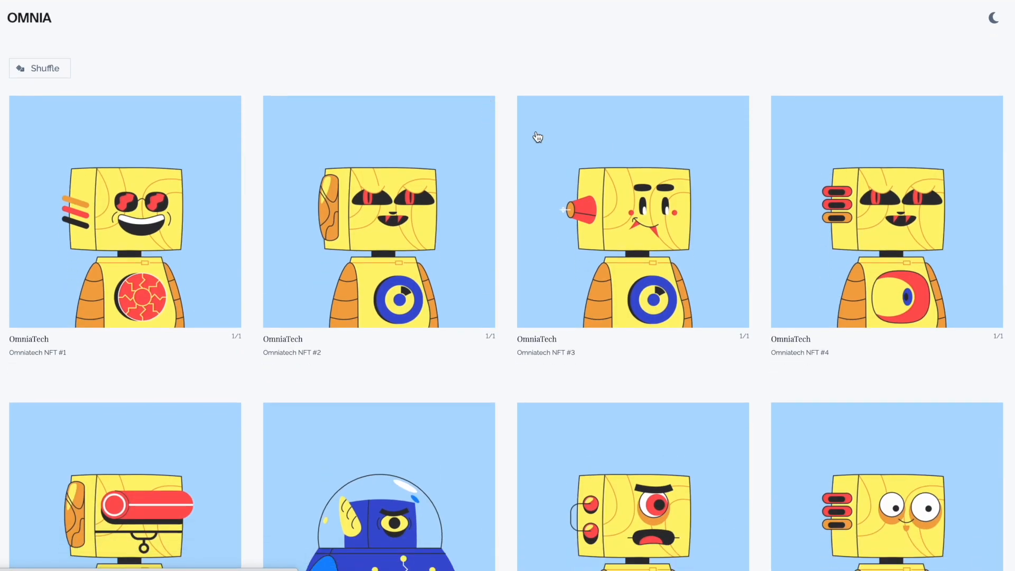
- View Omniatech NFT #3 details: type Random, edition 1 of 1, collection Omniatech
{"action": "left_click", "coordinate": [633, 210]}
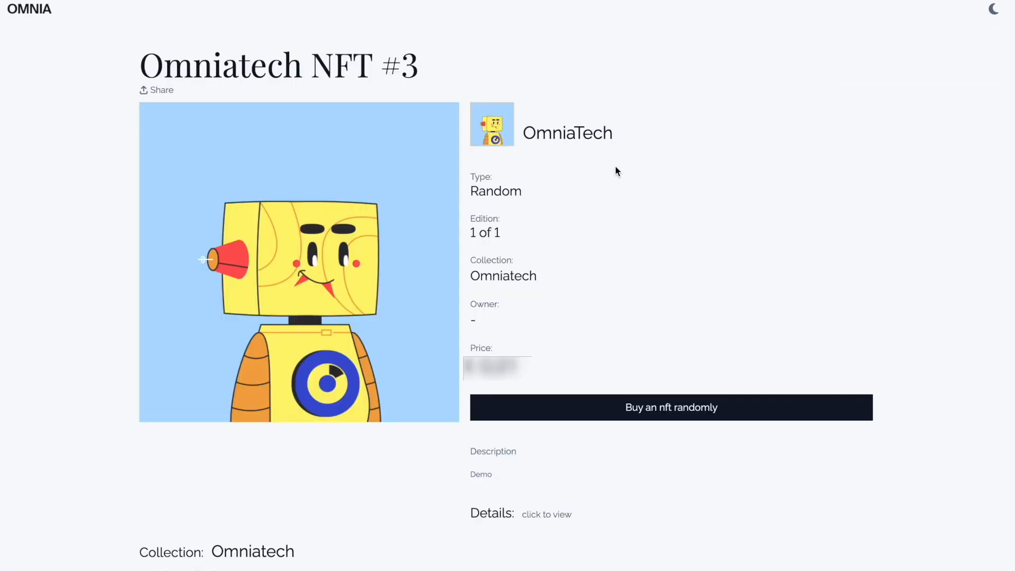
{"action": "mouse_move", "coordinate": [414, 181]}
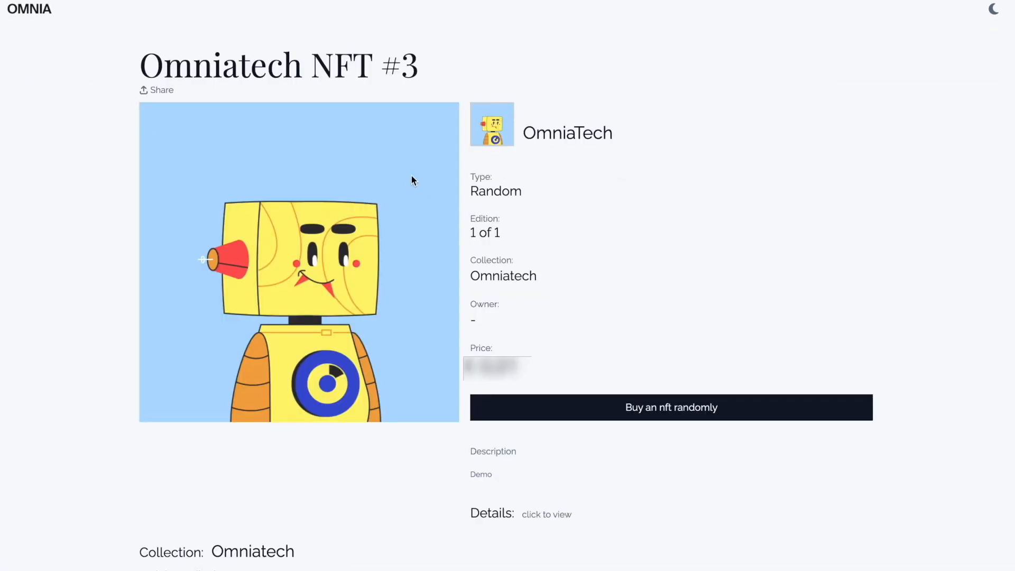
{"action": "mouse_move", "coordinate": [635, 415]}
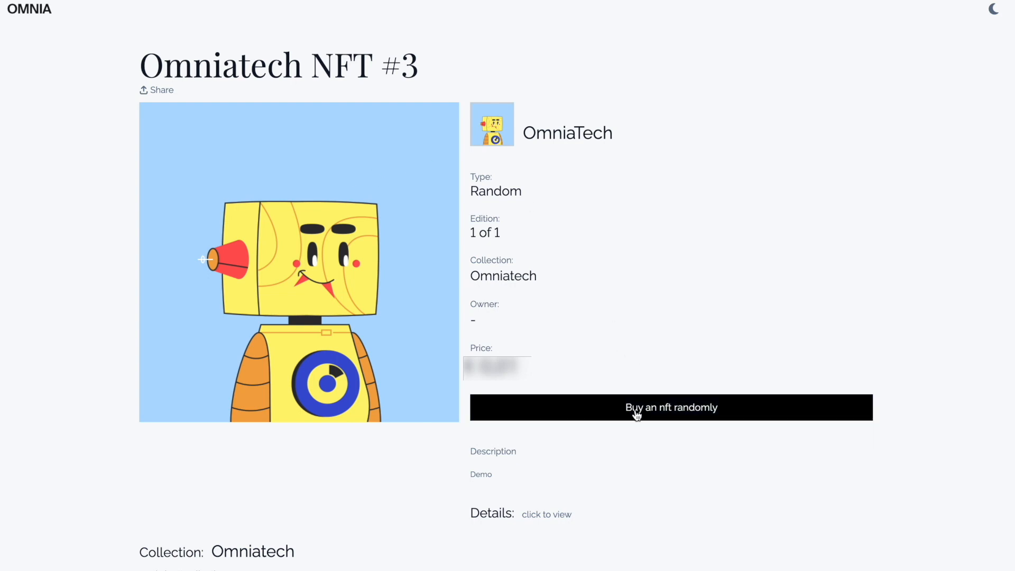
- Start a random Omniatech NFT purchase with delivery to a wallet
{"action": "left_click", "coordinate": [670, 407]}
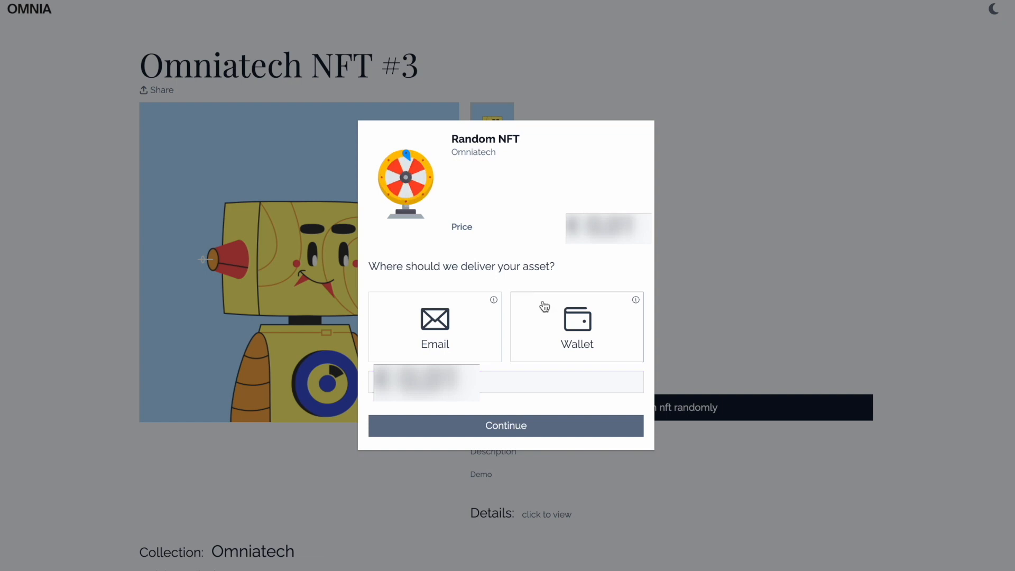
{"action": "mouse_move", "coordinate": [633, 344]}
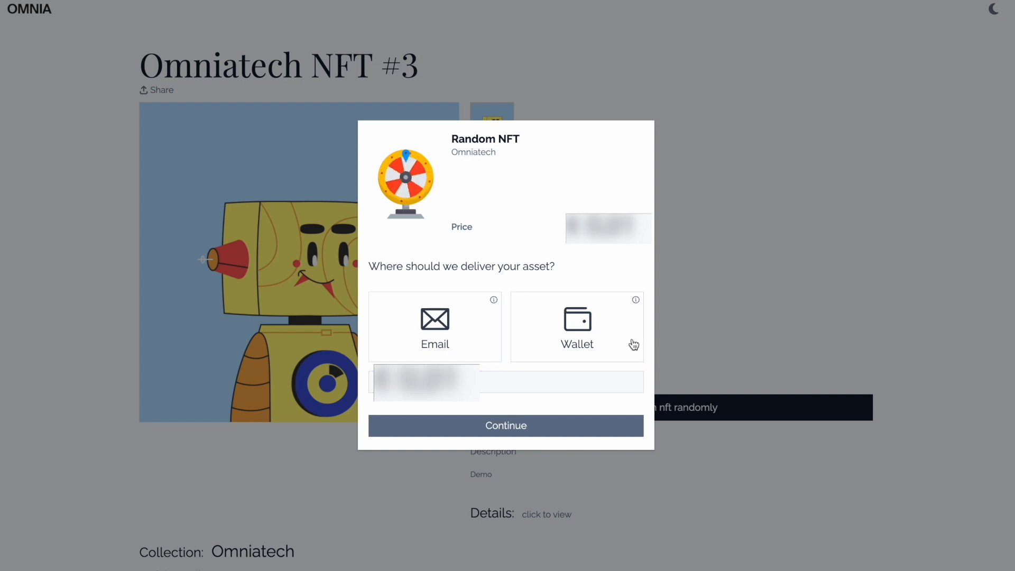
{"action": "left_click", "coordinate": [577, 325]}
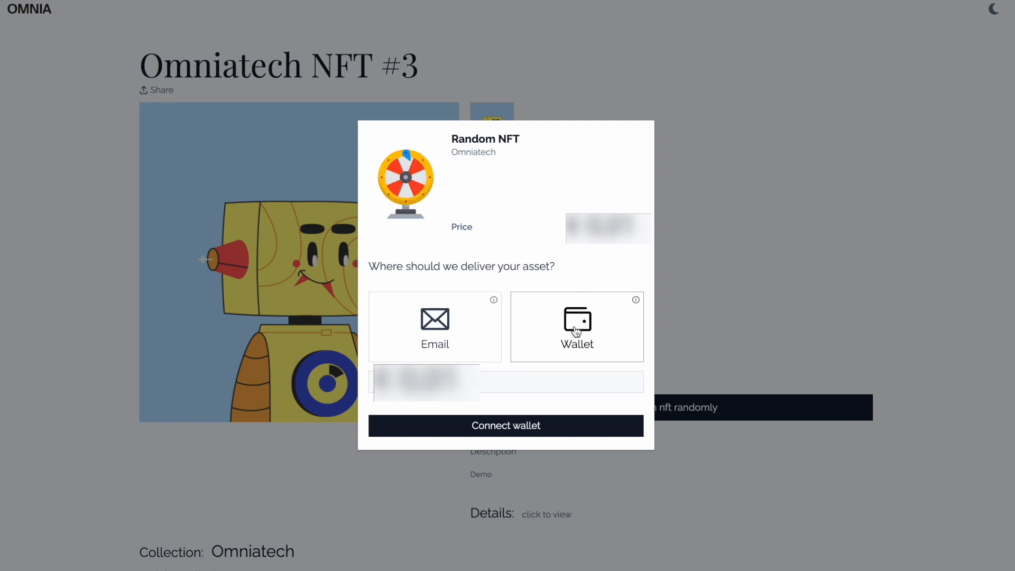
- Connect the MetaMask wallet, accepting the Terms of Service and signing the login message
{"action": "left_click", "coordinate": [506, 425]}
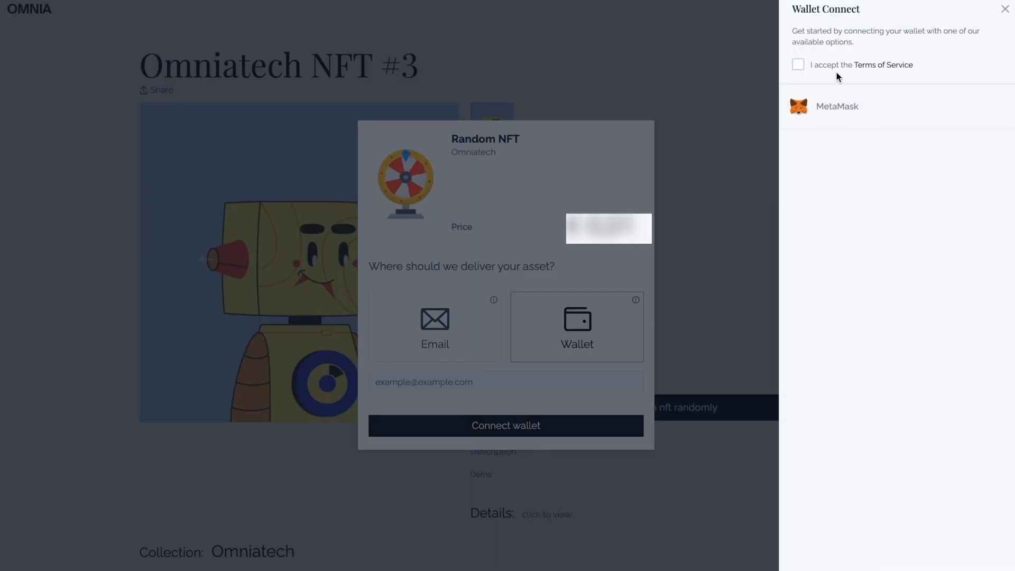
{"action": "left_click", "coordinate": [798, 64]}
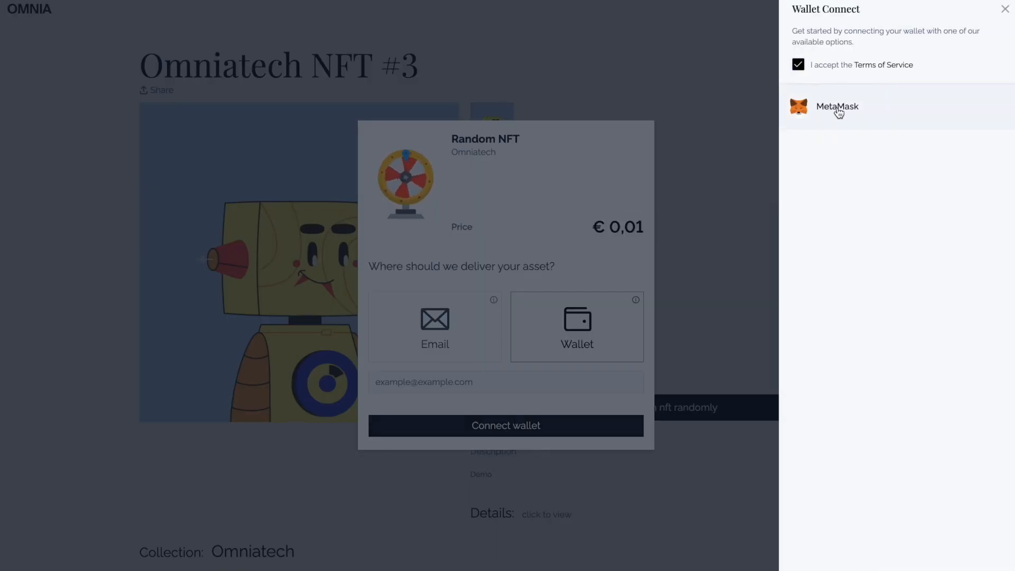
{"action": "left_click", "coordinate": [836, 106]}
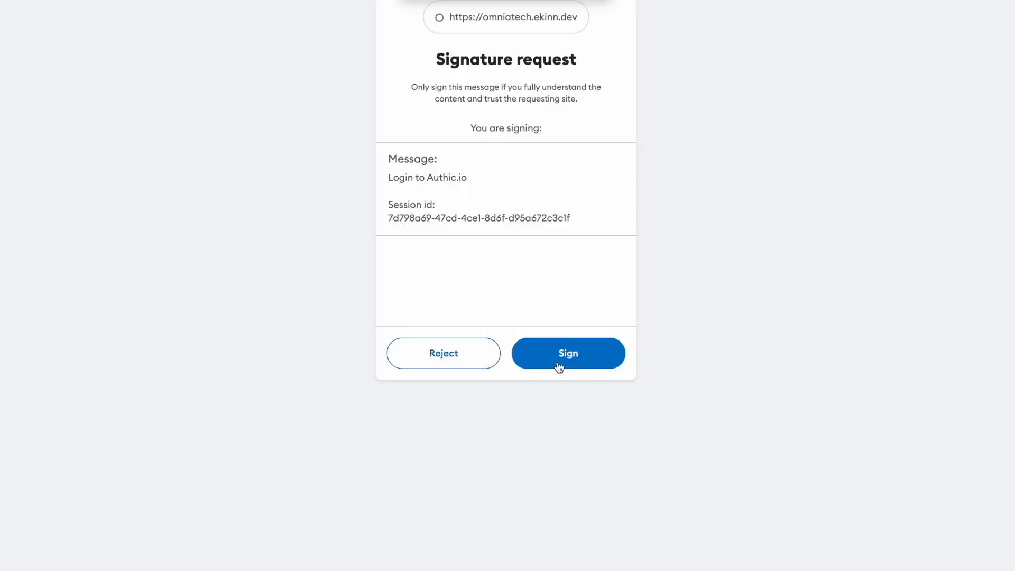
{"action": "left_click", "coordinate": [568, 353]}
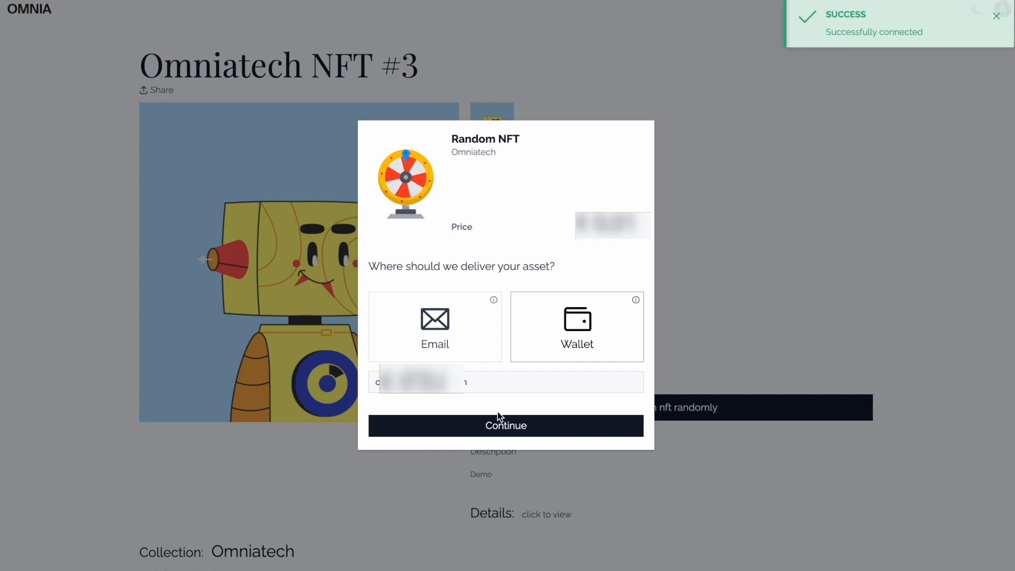
- Choose ETH as payment method, reaching checkout with 0.00002 ETH due
{"action": "left_click", "coordinate": [505, 425]}
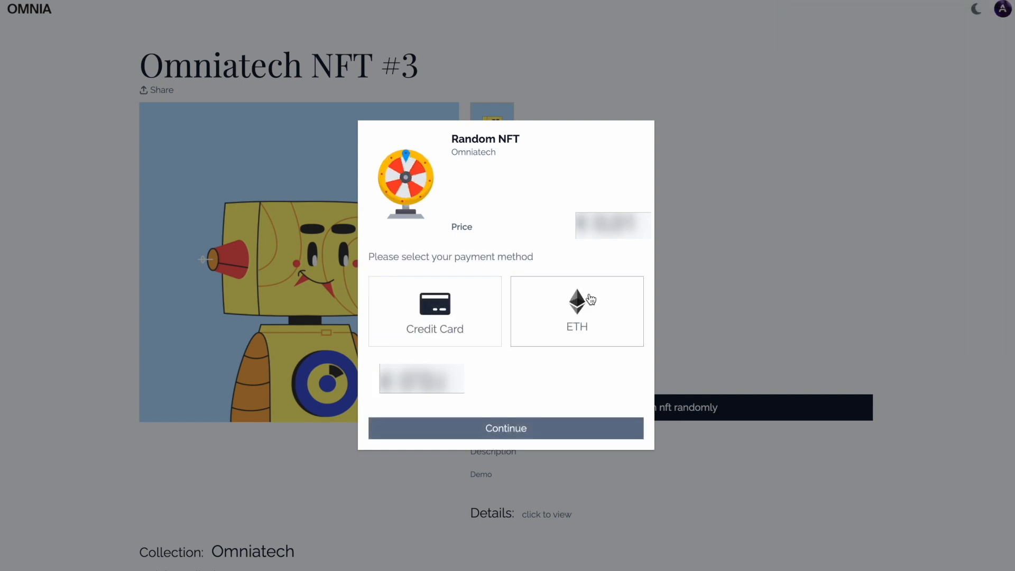
{"action": "left_click", "coordinate": [576, 311]}
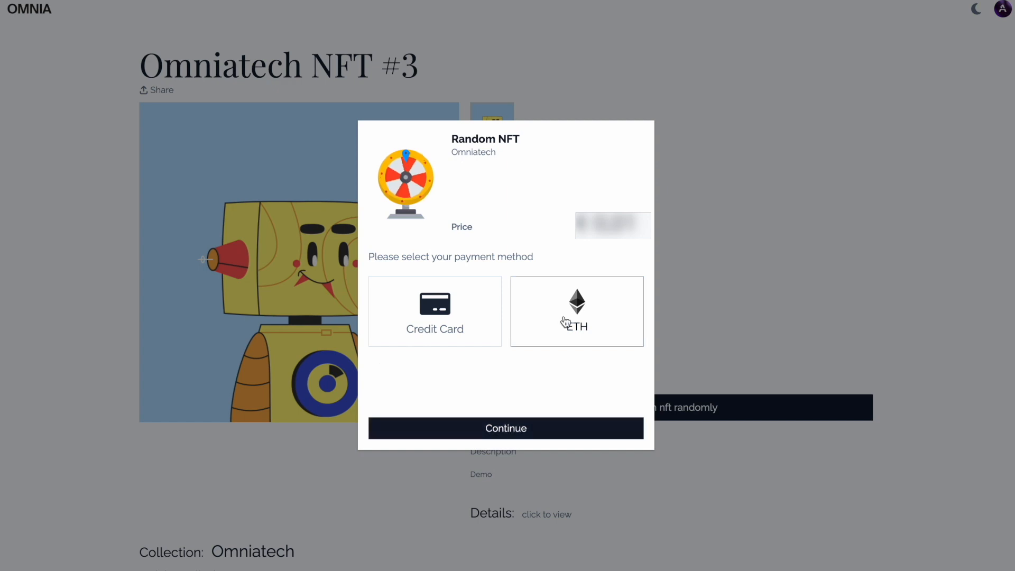
{"action": "left_click", "coordinate": [506, 428]}
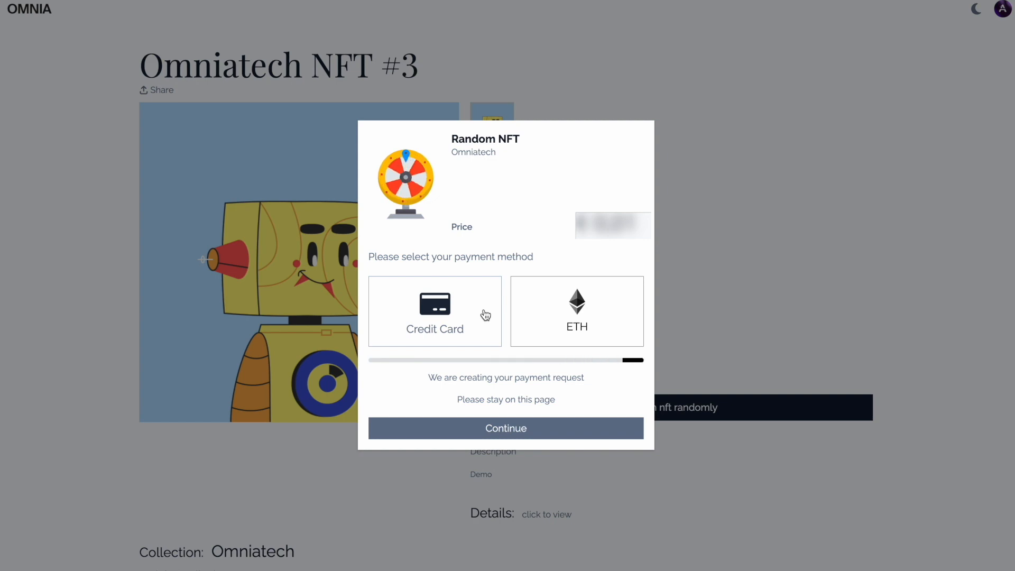
{"action": "left_click", "coordinate": [575, 311]}
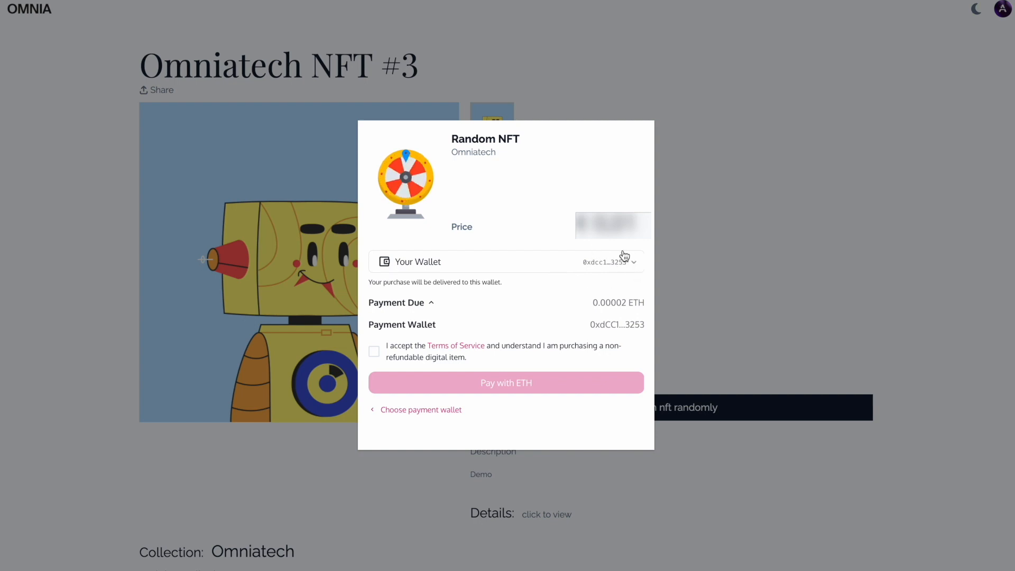
{"action": "mouse_move", "coordinate": [514, 326]}
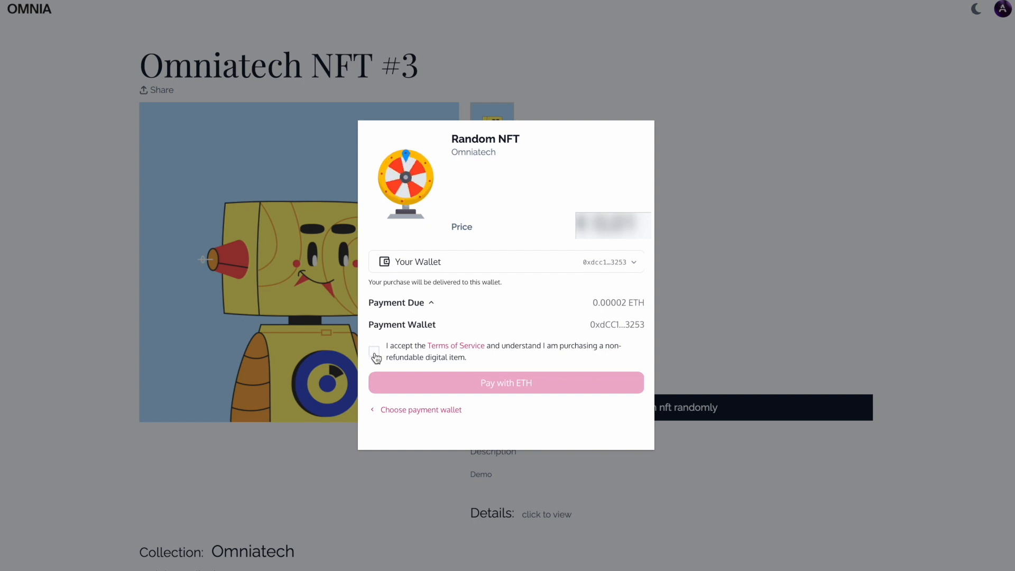
- Accept the purchase terms and submit the 0.00002 ETH payment
{"action": "left_click", "coordinate": [373, 351]}
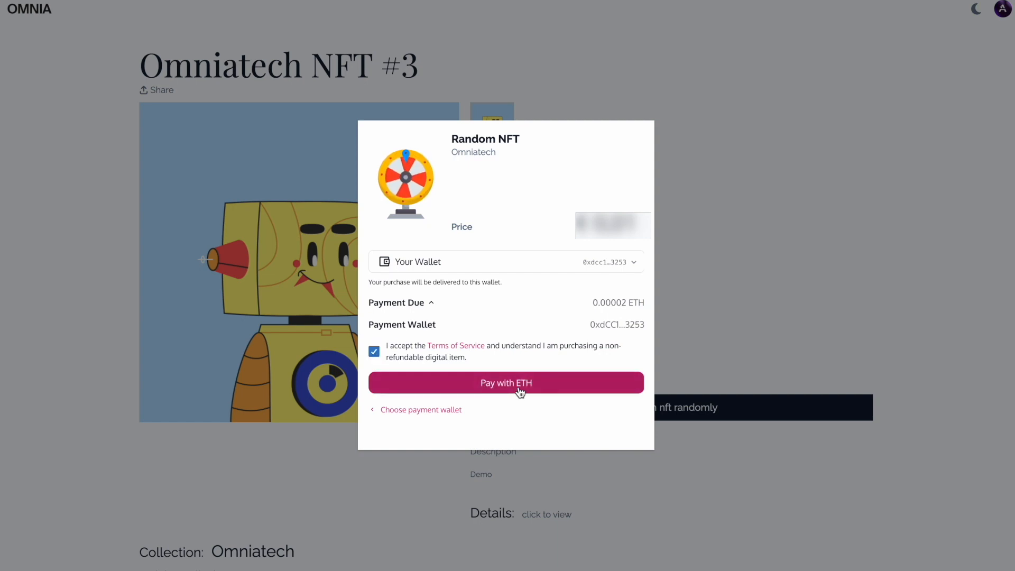
{"action": "left_click", "coordinate": [505, 383]}
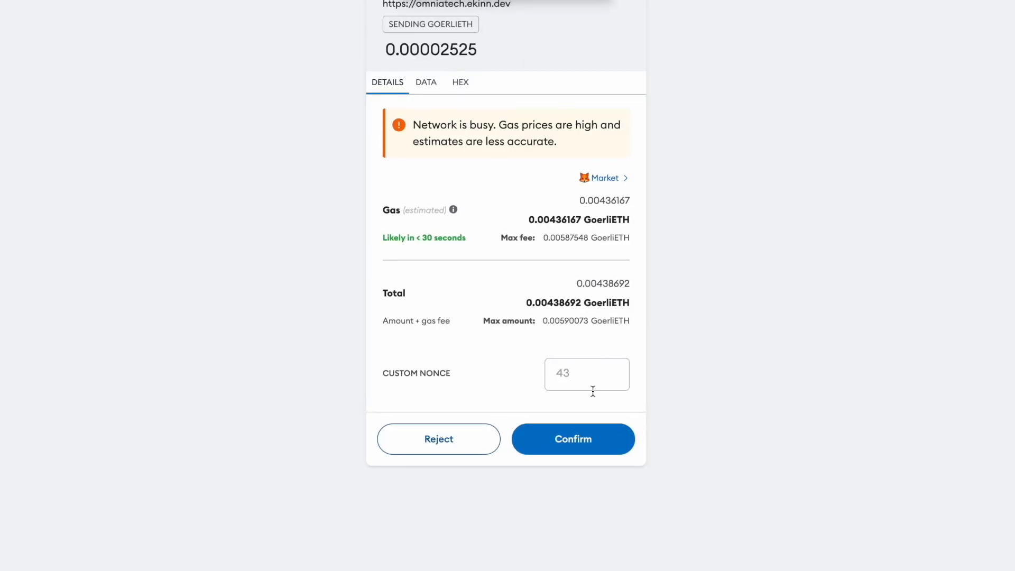
- Confirm the 0.00438692 GoerliETH transaction in MetaMask
{"action": "left_click", "coordinate": [572, 439]}
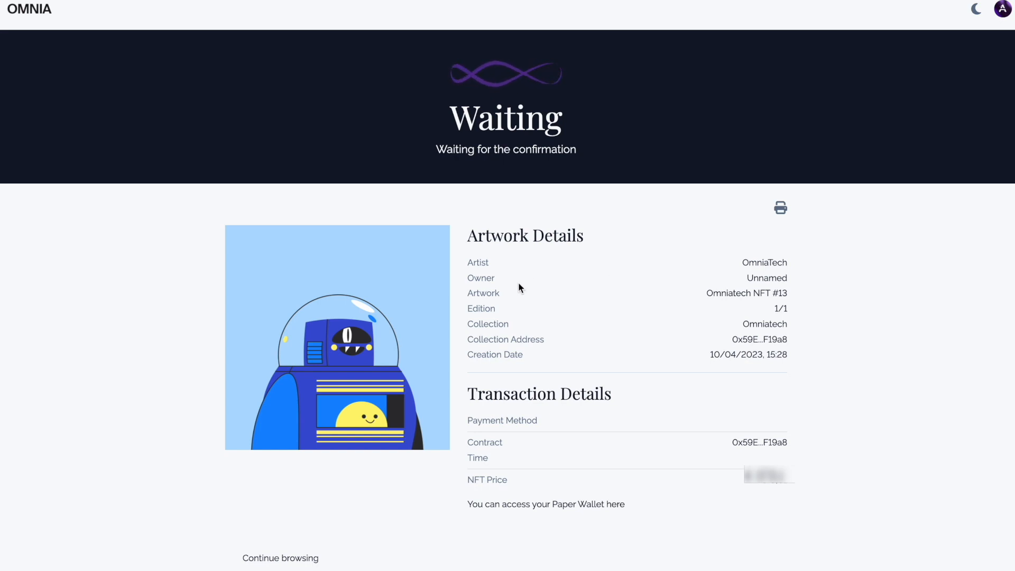
{"action": "mouse_move", "coordinate": [462, 267]}
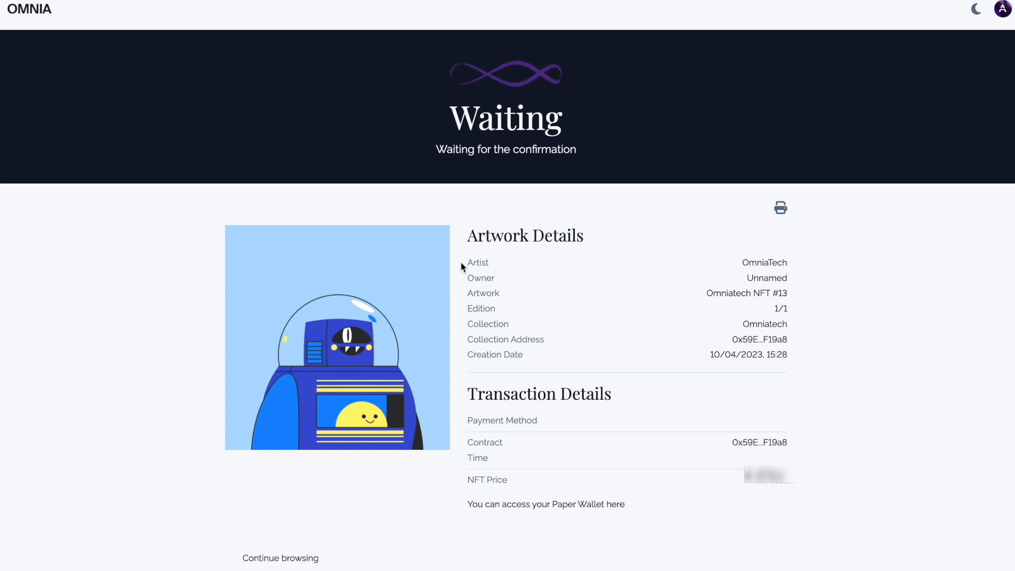
{"action": "mouse_move", "coordinate": [462, 267]}
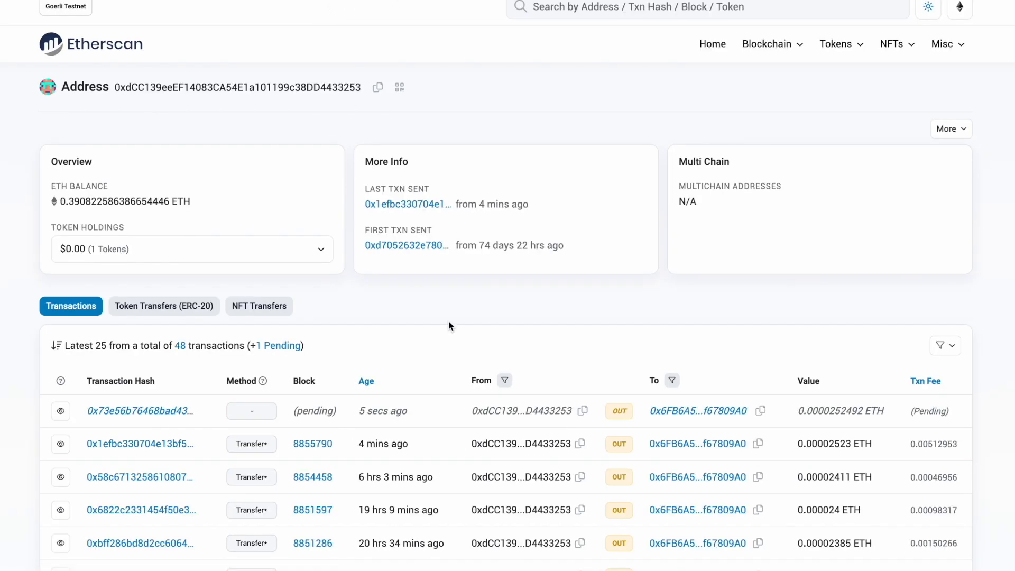
{"action": "mouse_move", "coordinate": [108, 401]}
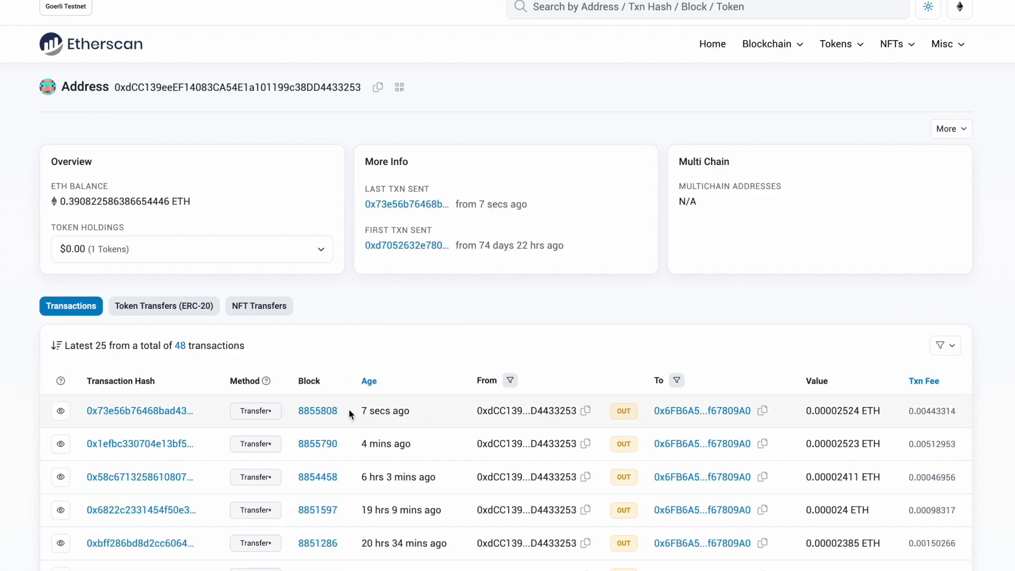
- Check the address's NFT transfers on Etherscan, then its transactions showing block 8855808
{"action": "left_click", "coordinate": [138, 410]}
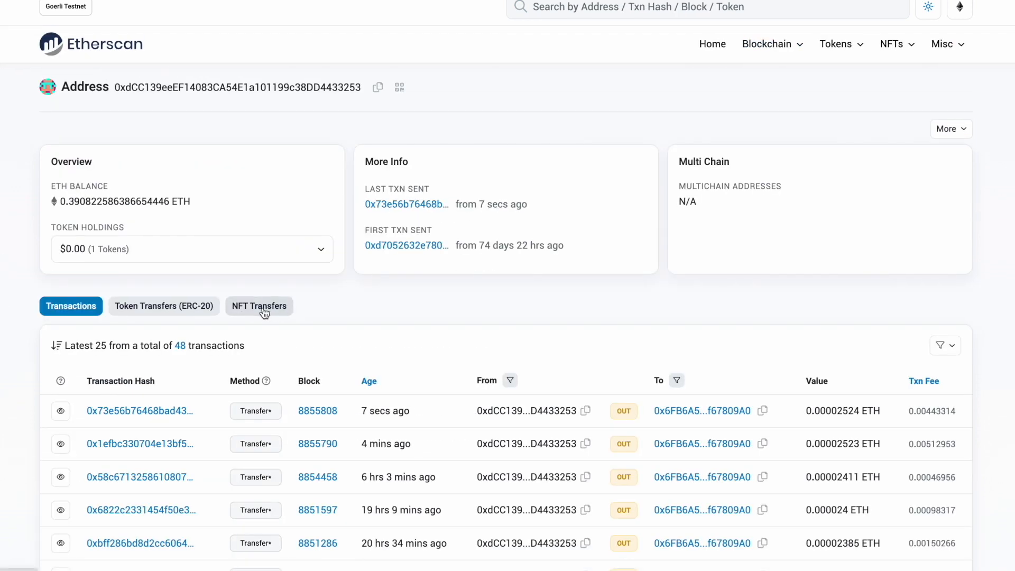
{"action": "left_click", "coordinate": [258, 306]}
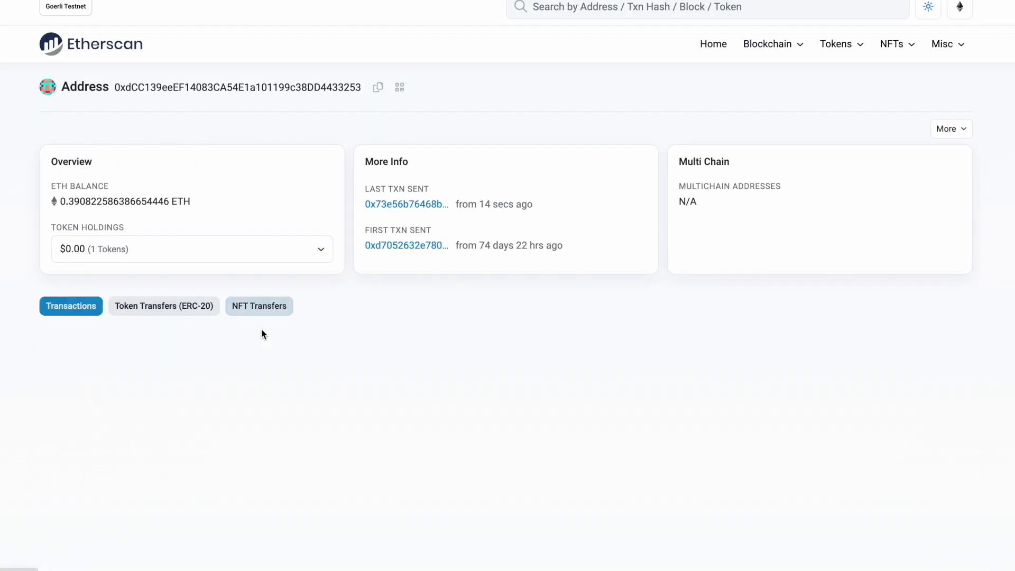
{"action": "left_click", "coordinate": [258, 305]}
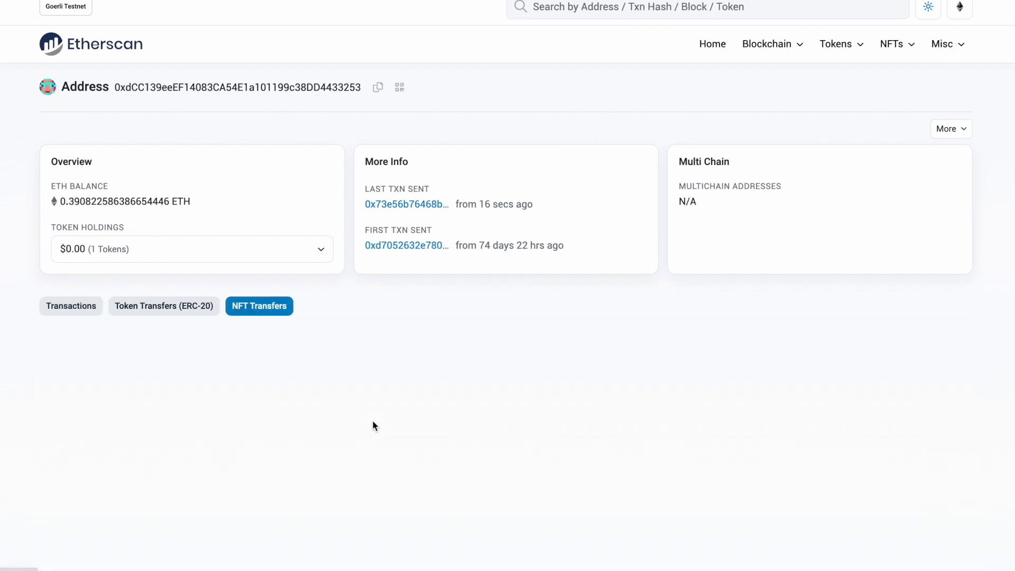
{"action": "left_click", "coordinate": [69, 306]}
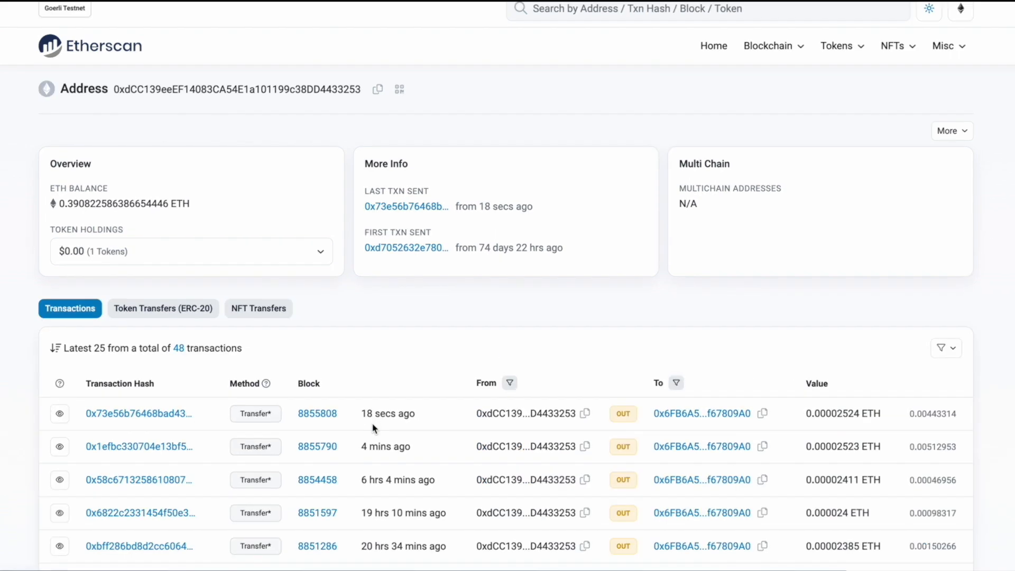